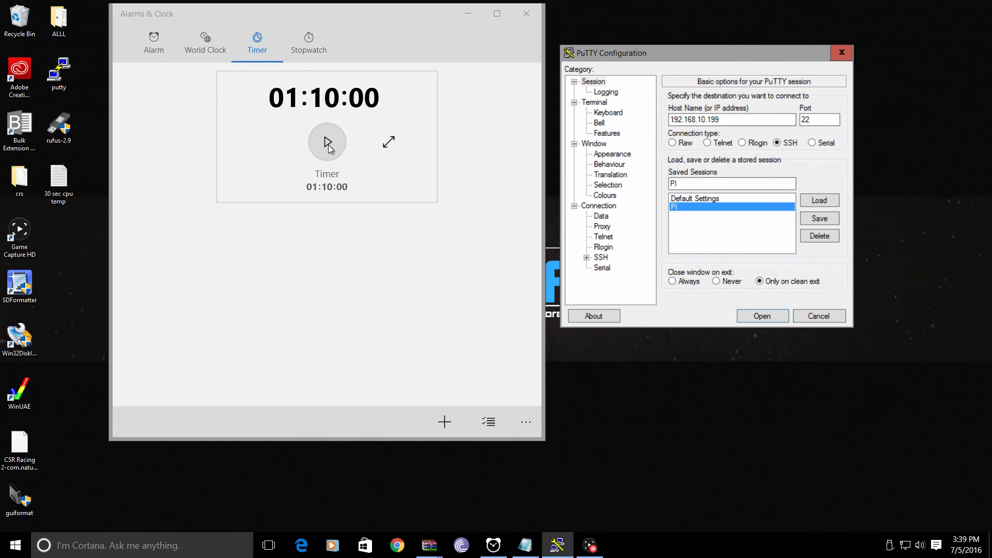
mouse_move(380, 273)
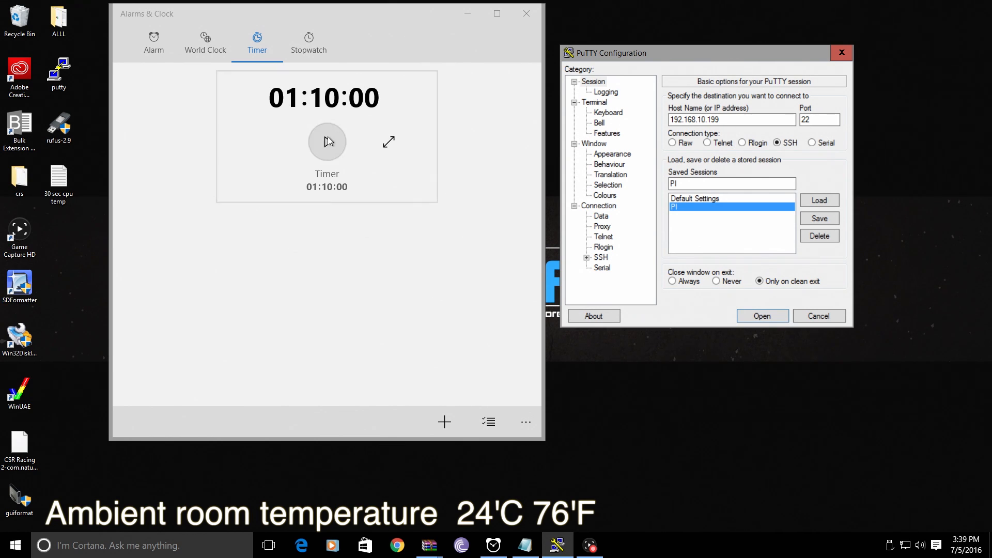
Open the saved Raspberry Pi connection and log in as user pi
click(762, 317)
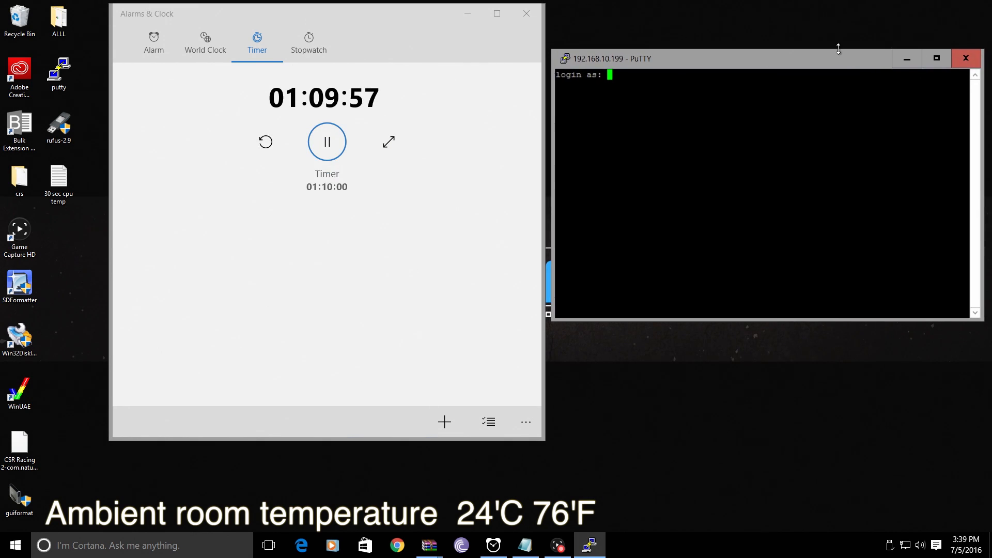
text(pi)
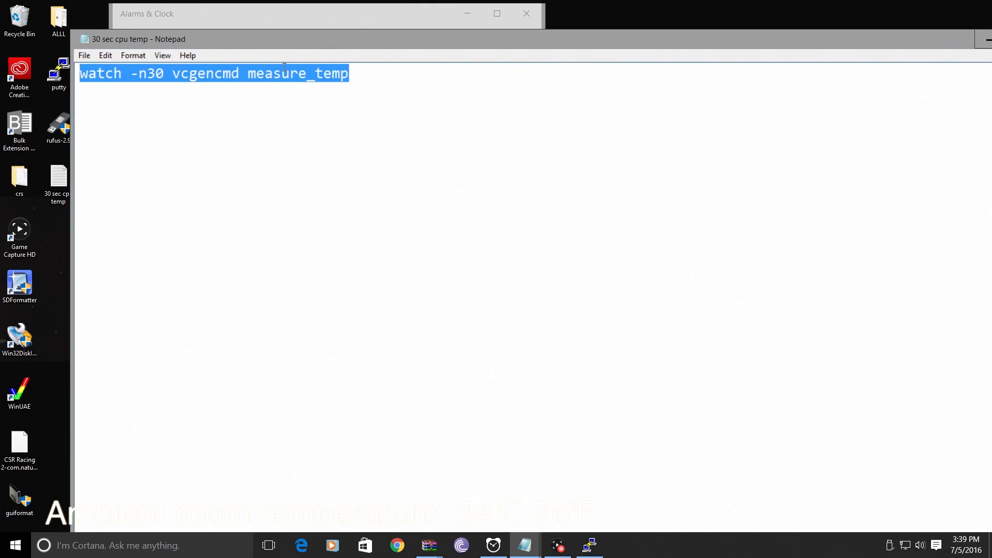
Copy the watch temperature command from the Notepad note and close it without saving
click(354, 88)
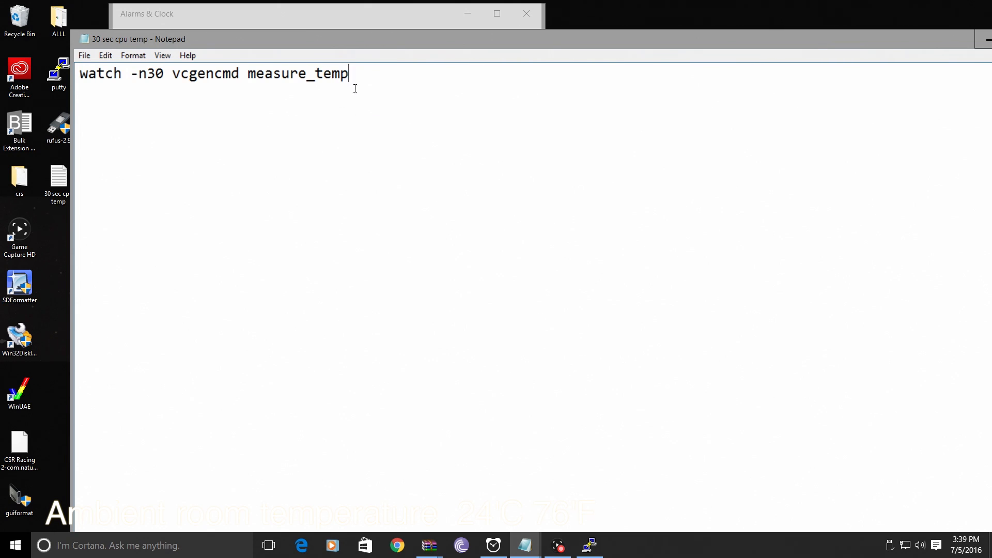
key(ctrl+a)
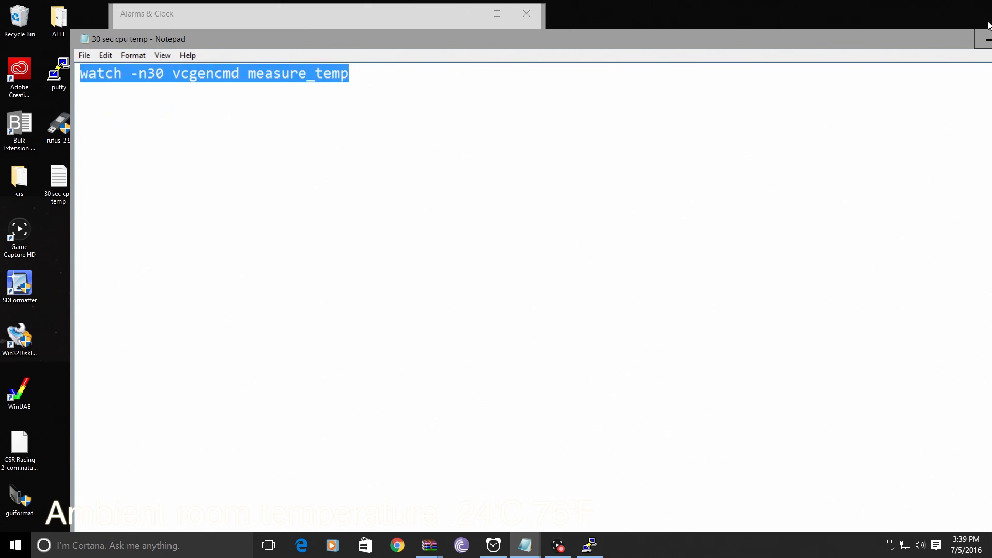
click(985, 39)
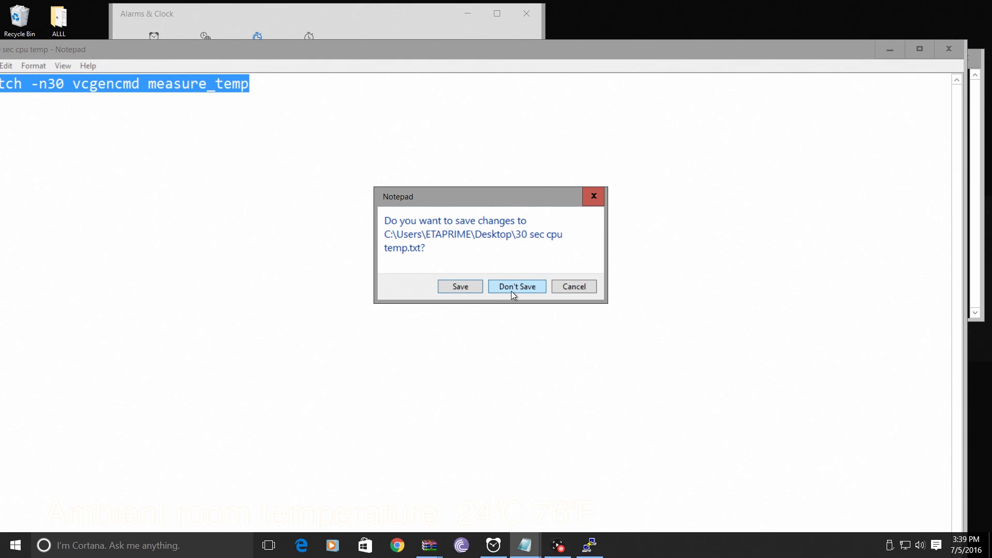
click(516, 286)
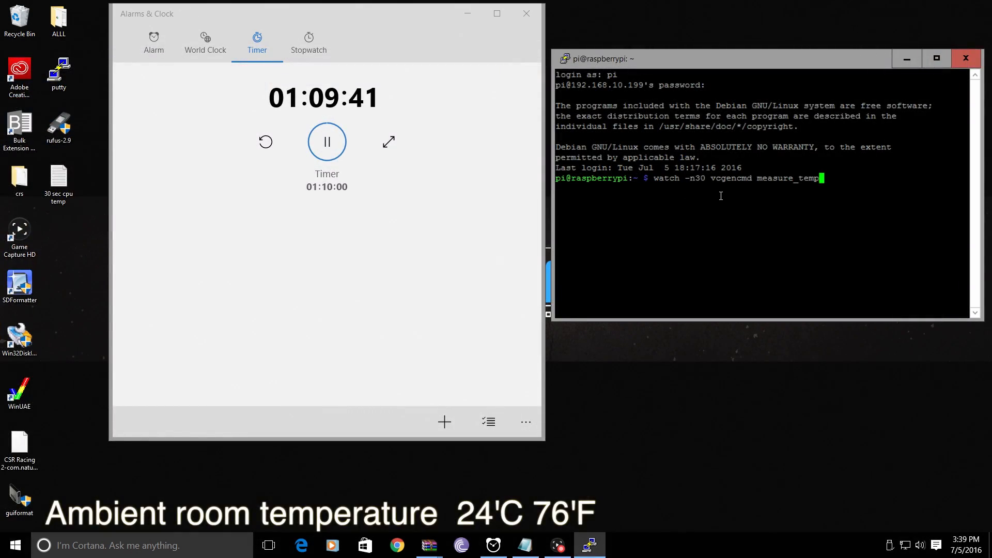
Run watch -n30 vcgencmd measure_temp to poll the CPU temperature every 30 seconds
key(Return)
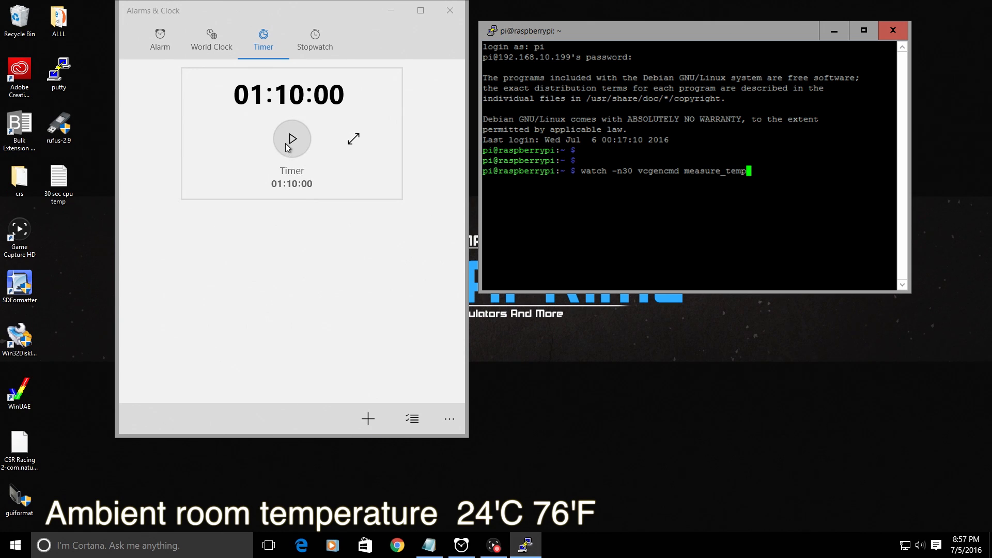
Start the 1:10:00 countdown timer for the temperature test run
click(292, 137)
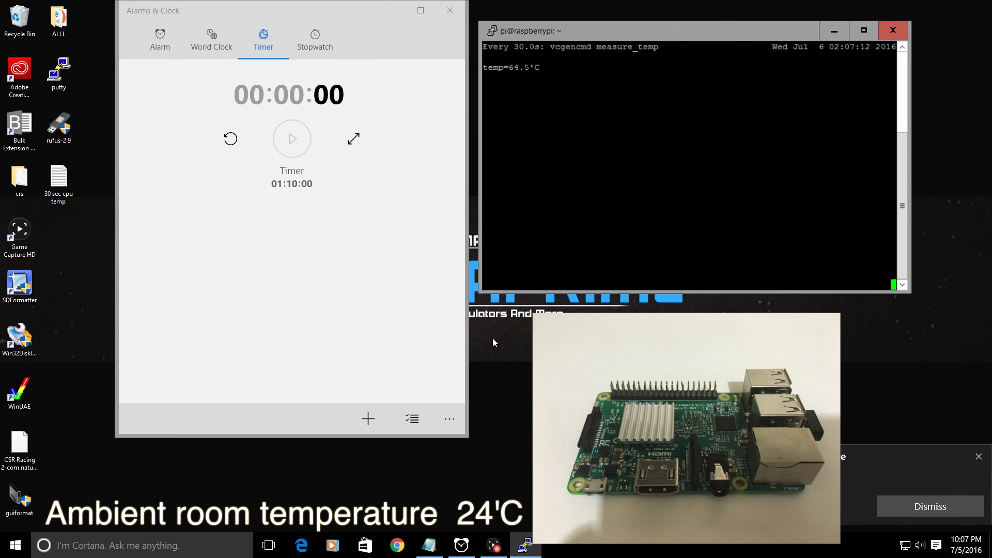
mouse_move(518, 484)
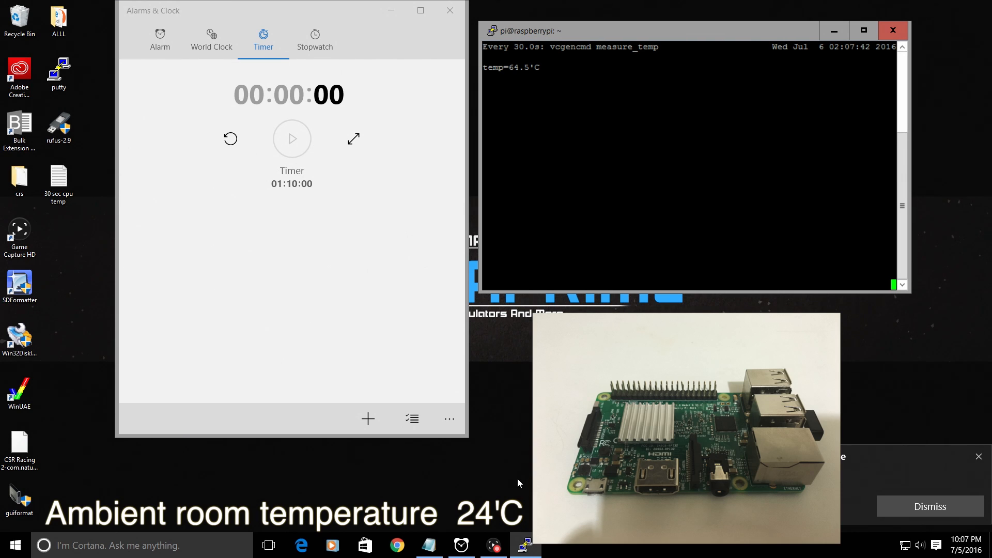
mouse_move(628, 136)
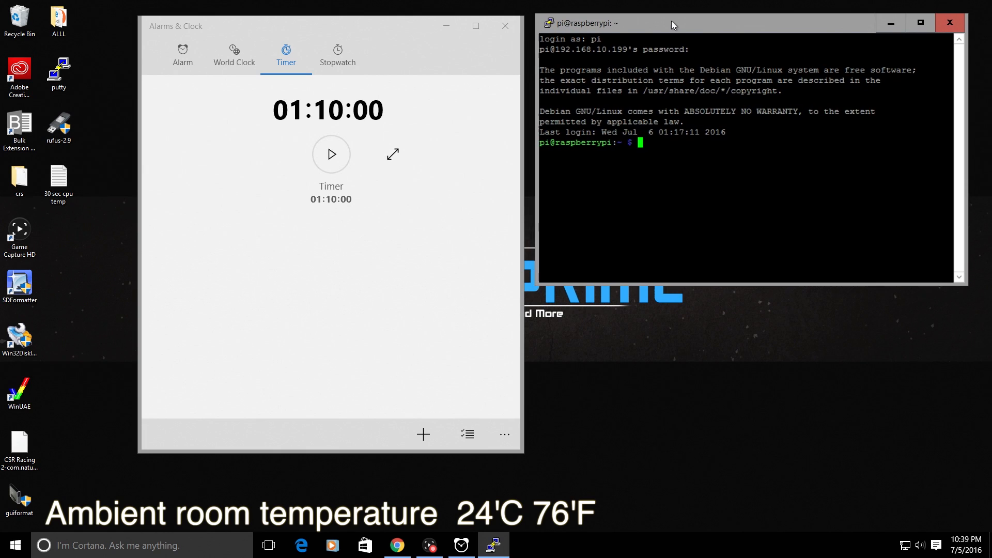
Enter watch -n30 vcgencmd measure_temp for the cased Pi and start its timer
text(watch -n30 vcgencmd measure_temp)
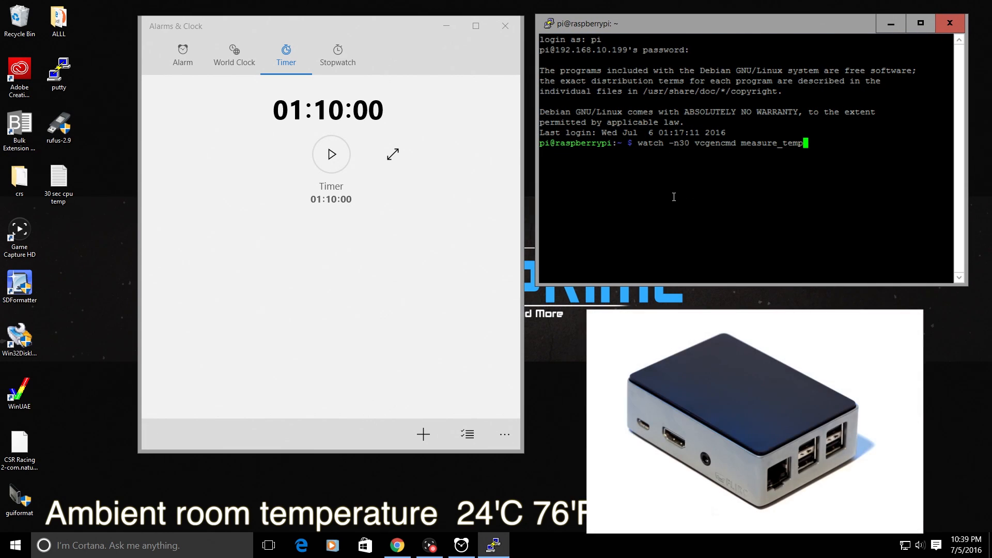
click(330, 154)
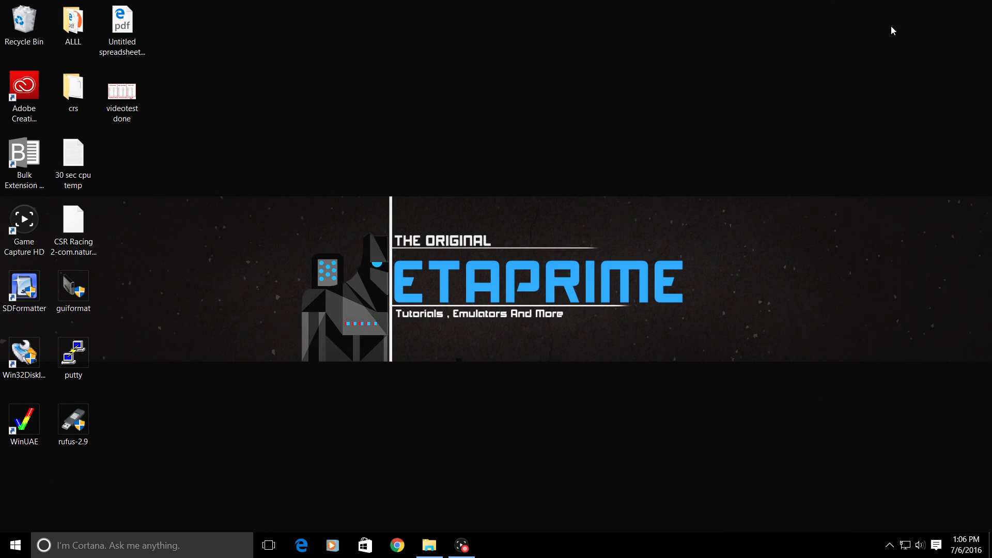
mouse_move(348, 60)
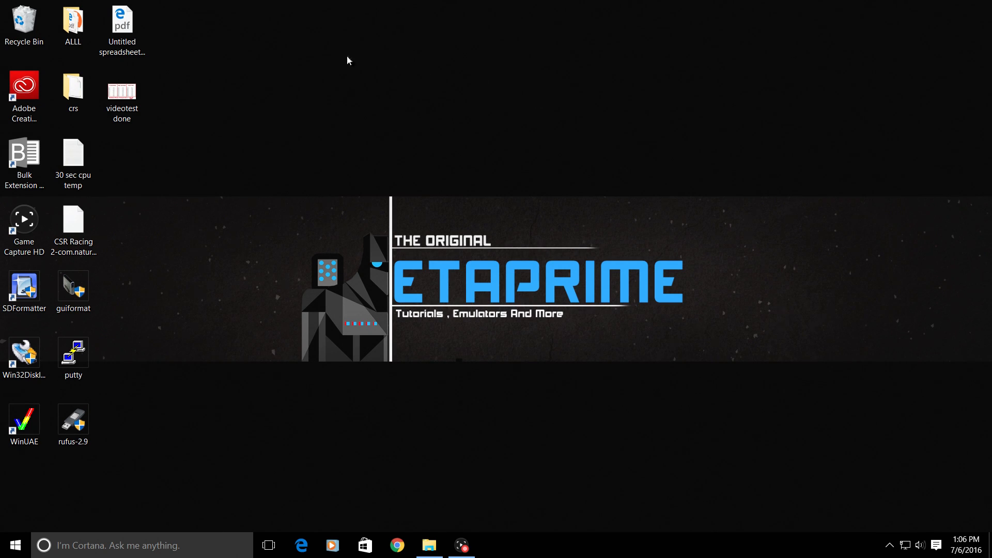
Open the logged temperature spreadsheet and scroll through the results
double_click(122, 23)
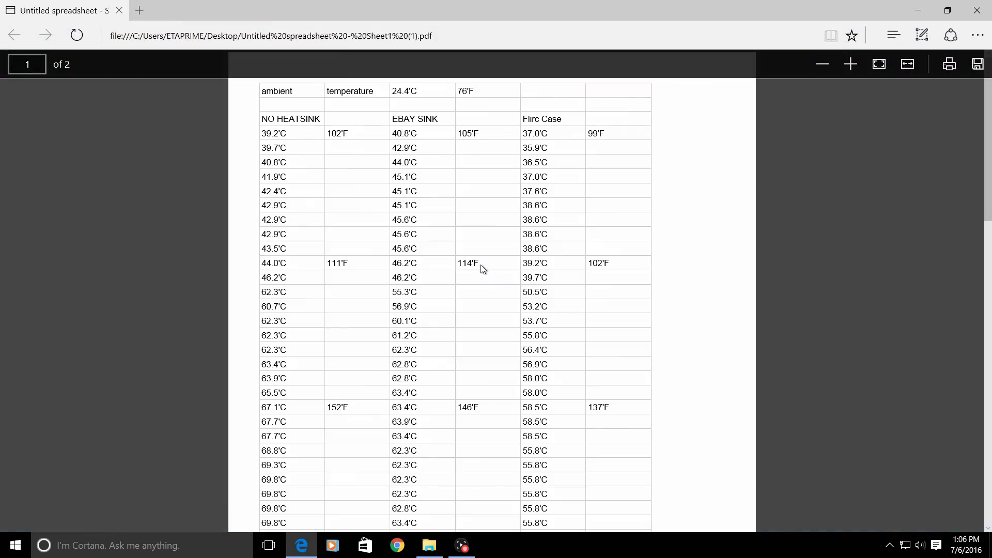
mouse_move(474, 298)
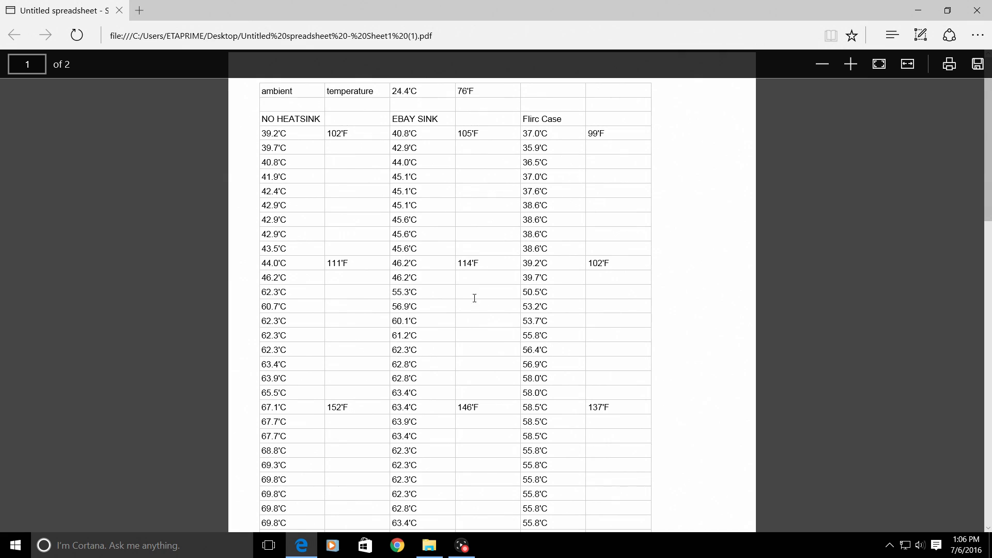
scroll(down, 3)
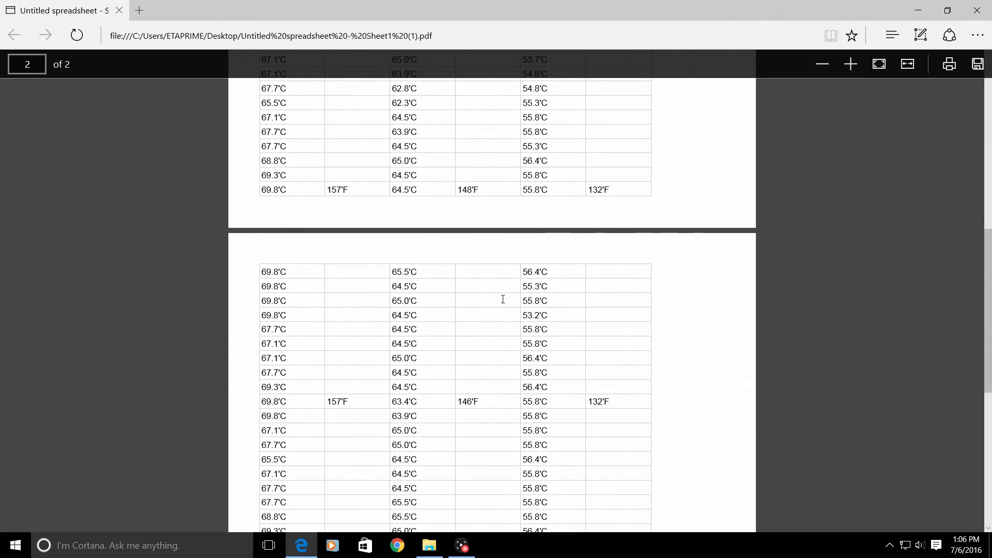
scroll(down, 3)
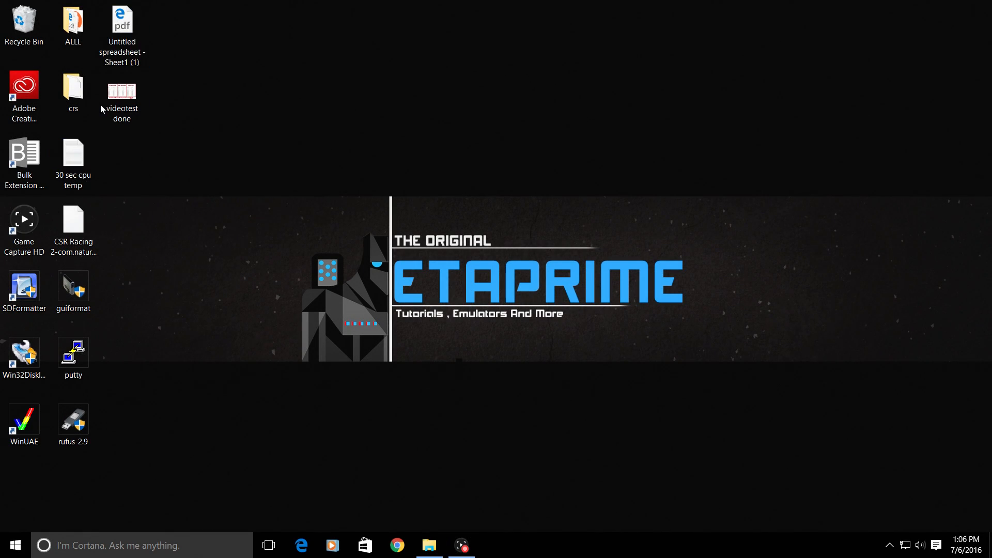
Open the 'videotest done' results table image comparing no heatsink, eBay heatsink and Flirc case
double_click(122, 92)
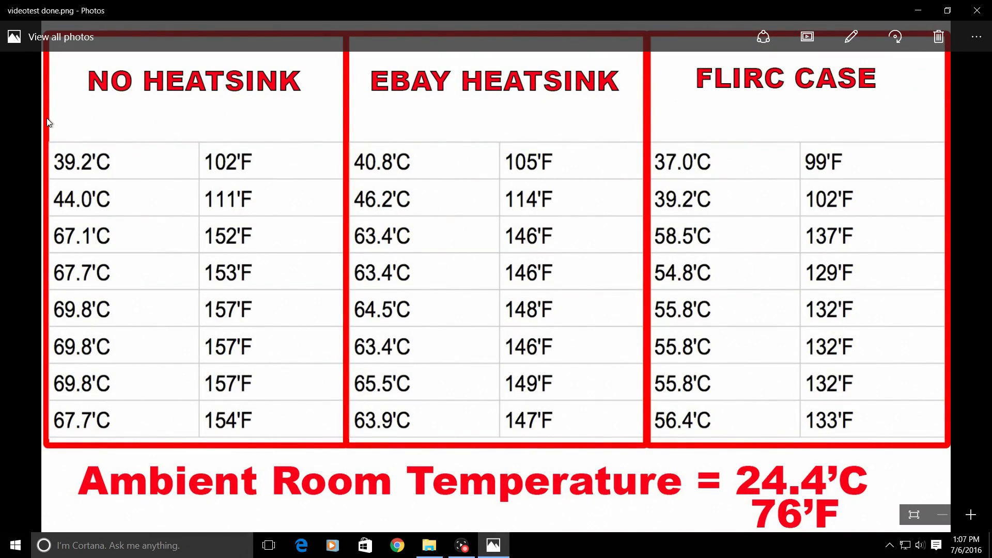
mouse_move(39, 114)
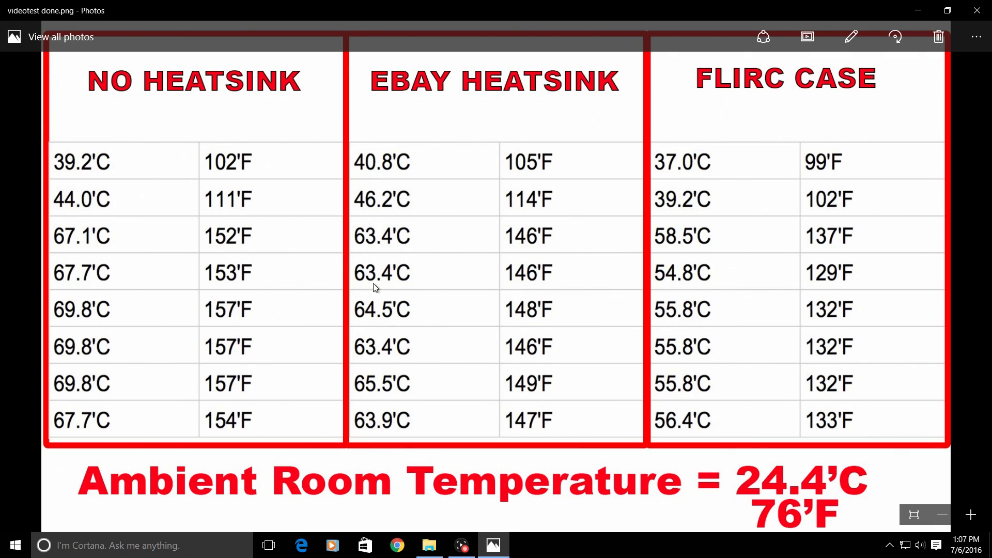
mouse_move(433, 170)
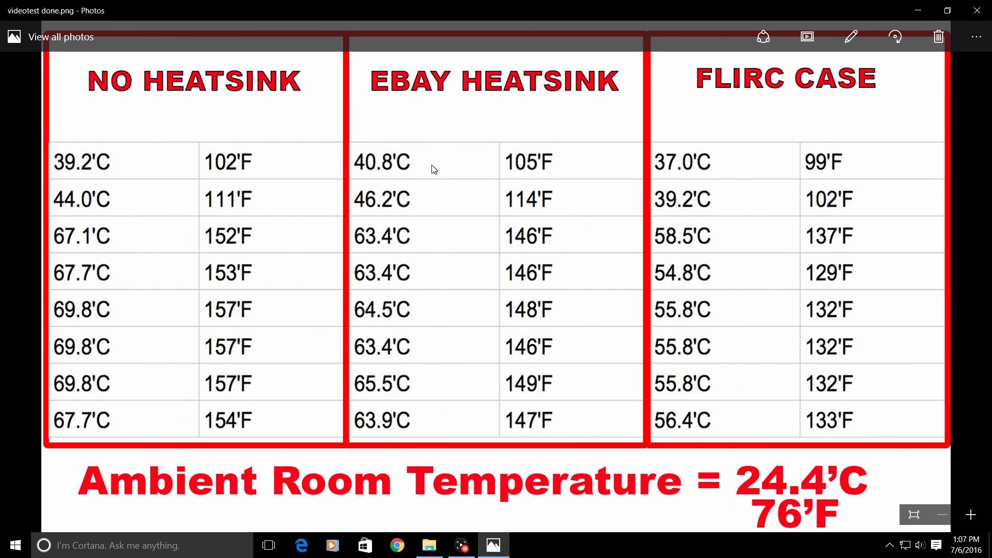
mouse_move(421, 432)
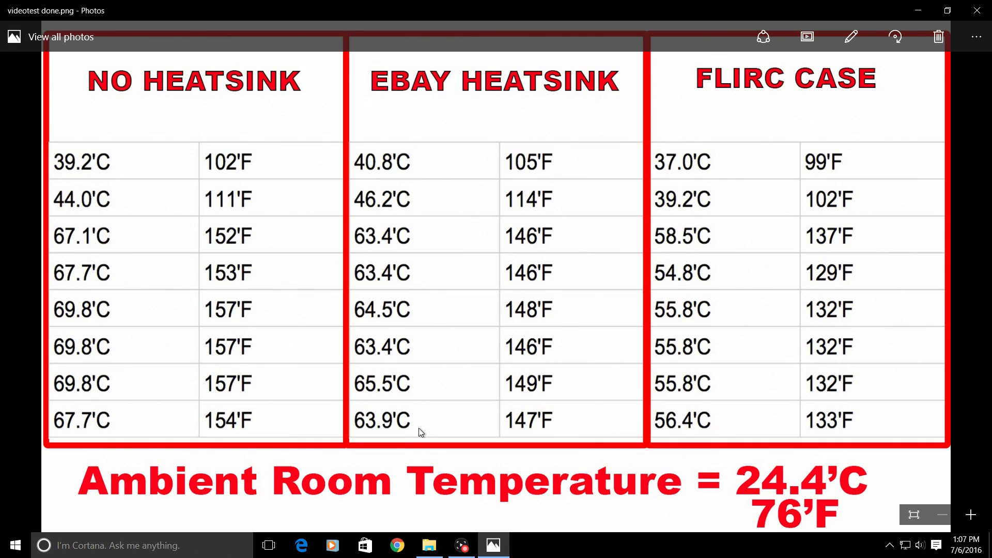
mouse_move(672, 175)
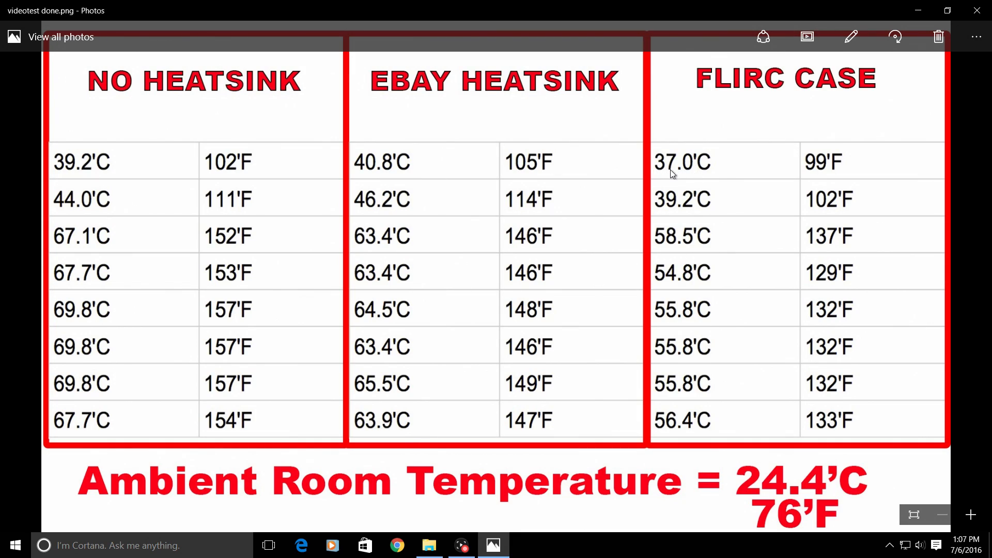
mouse_move(825, 158)
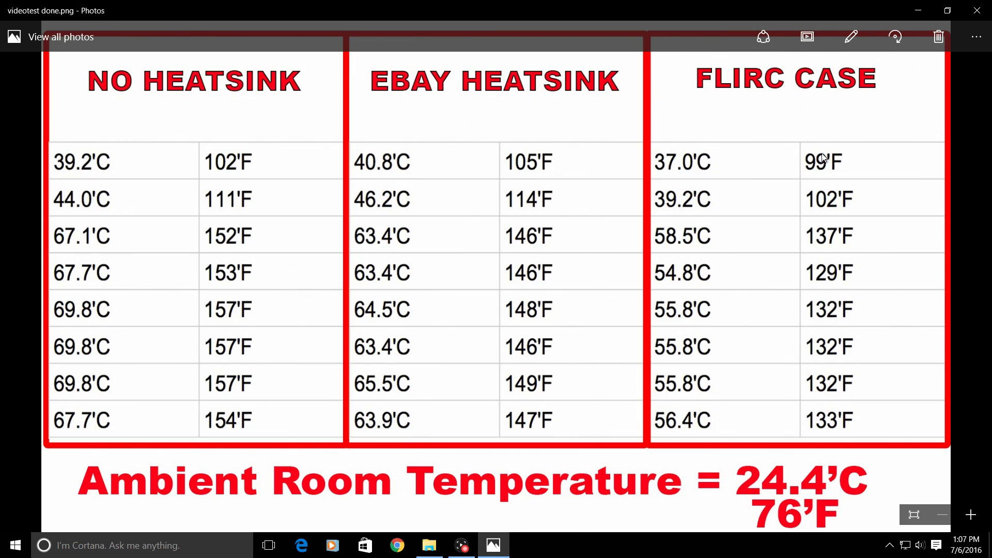
mouse_move(531, 165)
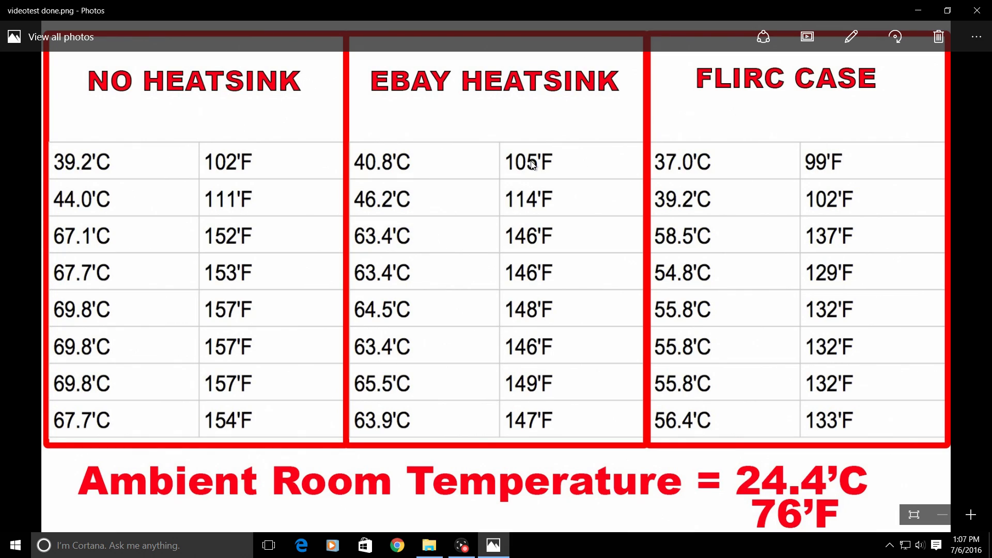
mouse_move(504, 156)
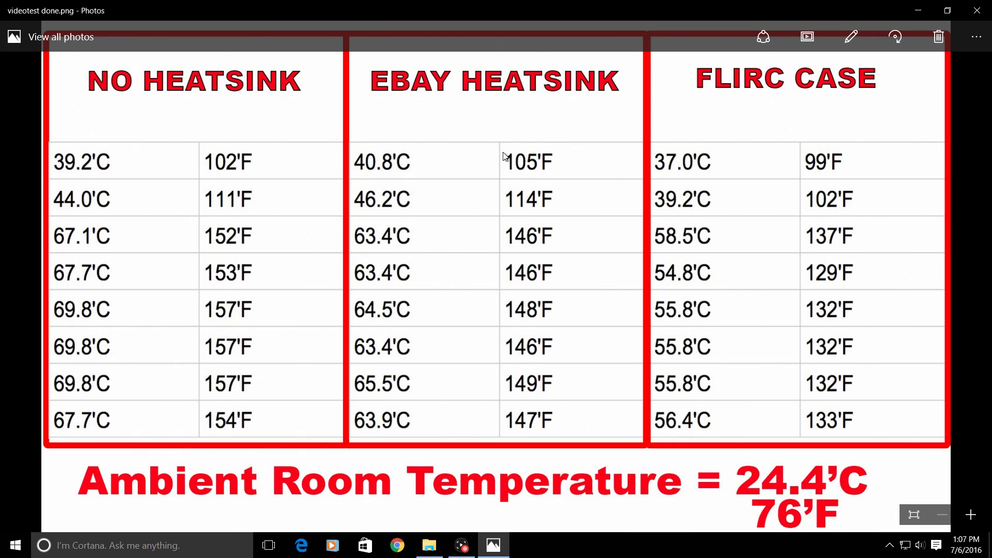
mouse_move(75, 445)
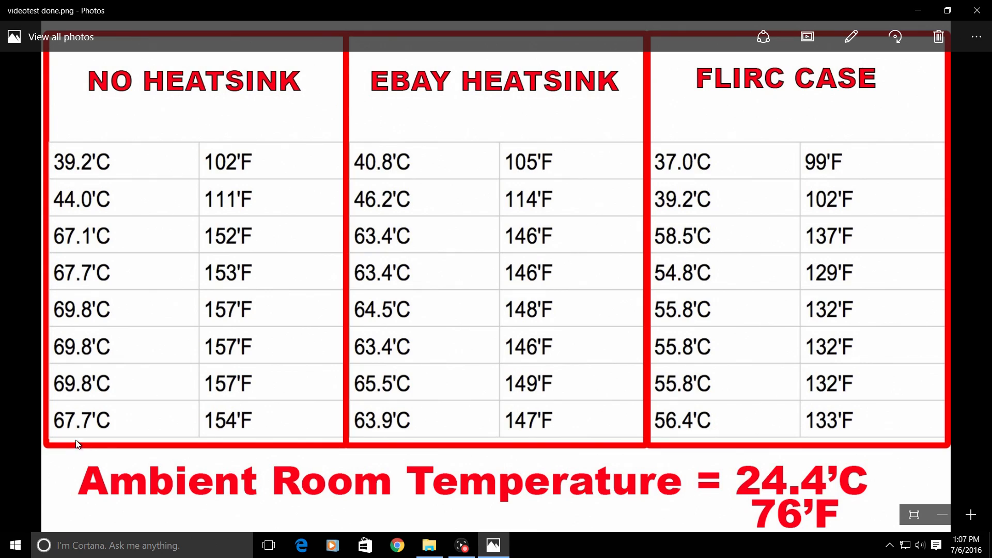
mouse_move(109, 386)
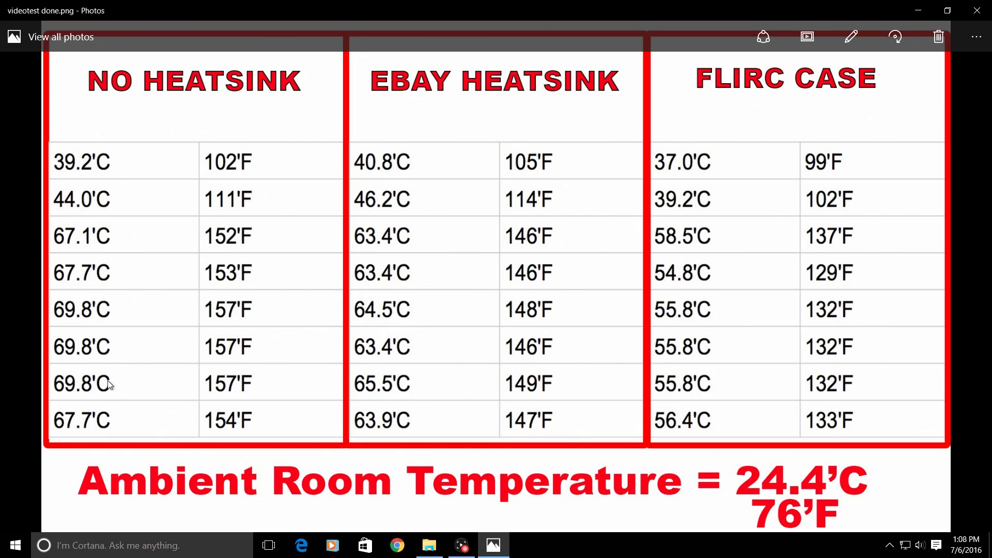
mouse_move(281, 487)
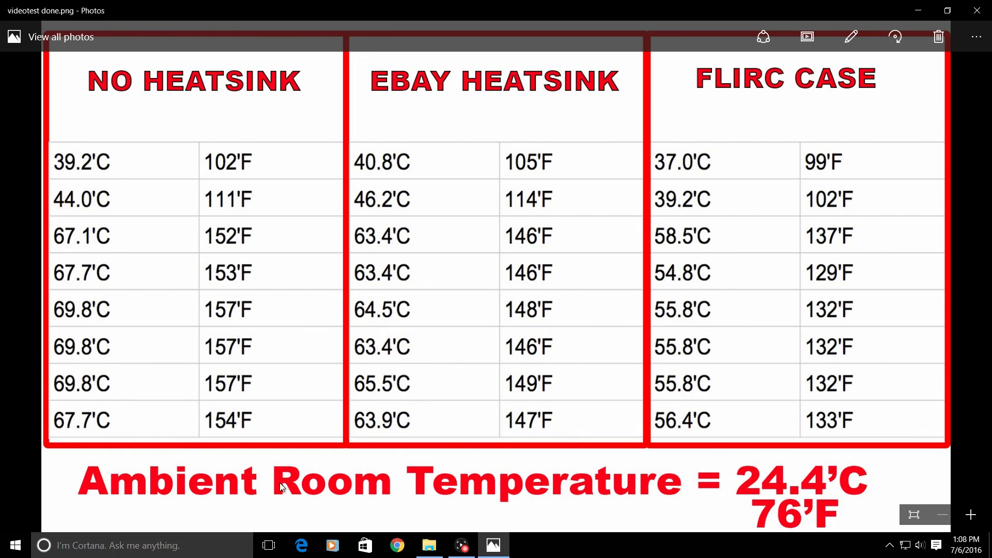
mouse_move(227, 373)
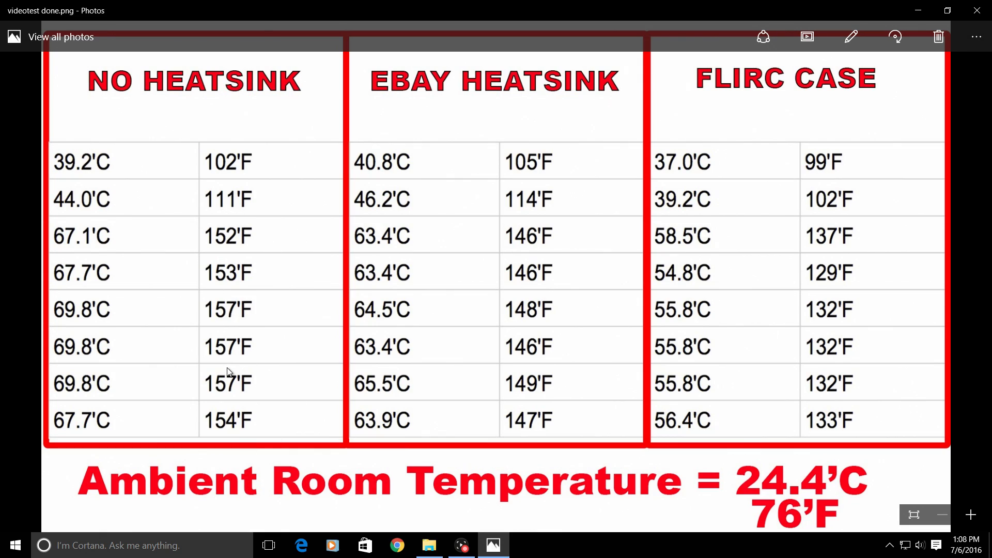
mouse_move(855, 402)
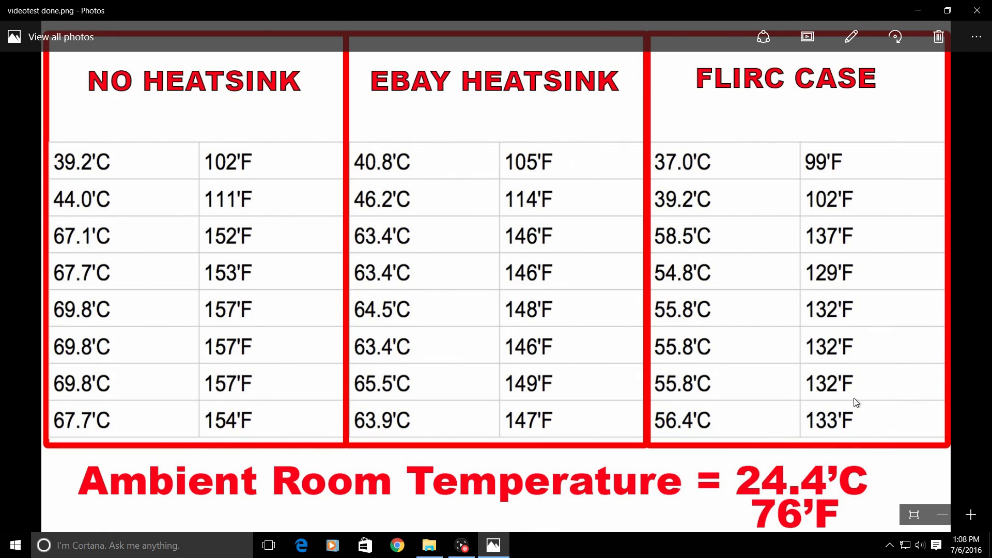
mouse_move(866, 443)
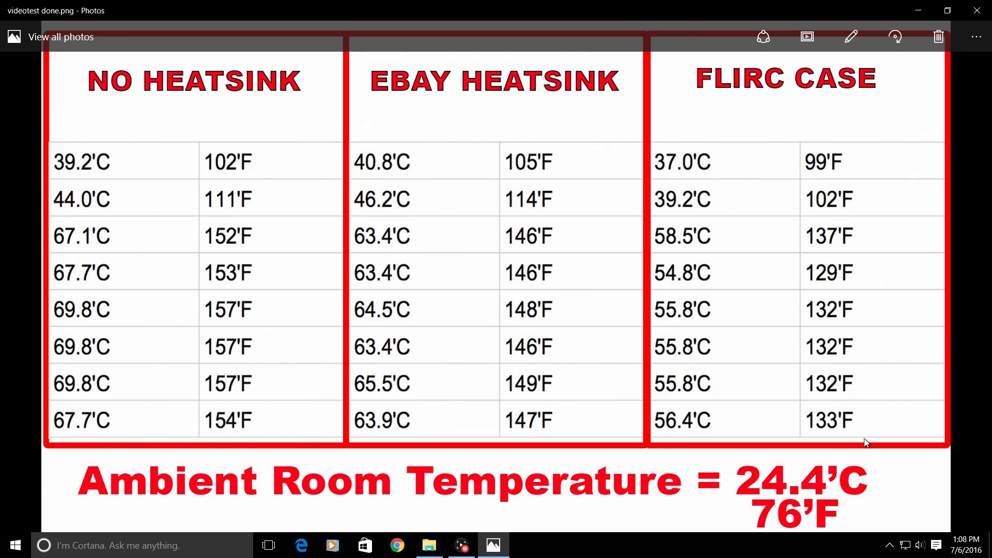
mouse_move(402, 444)
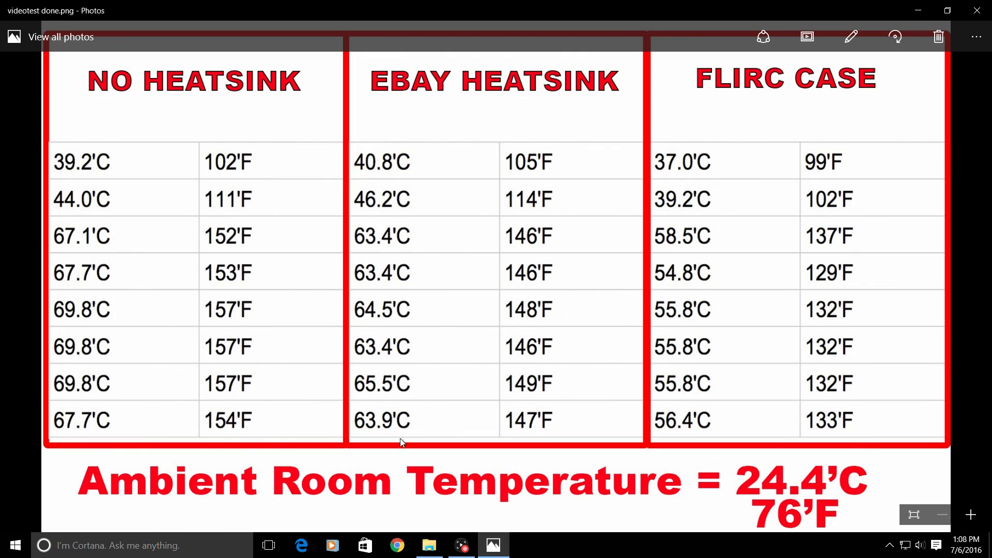
mouse_move(182, 95)
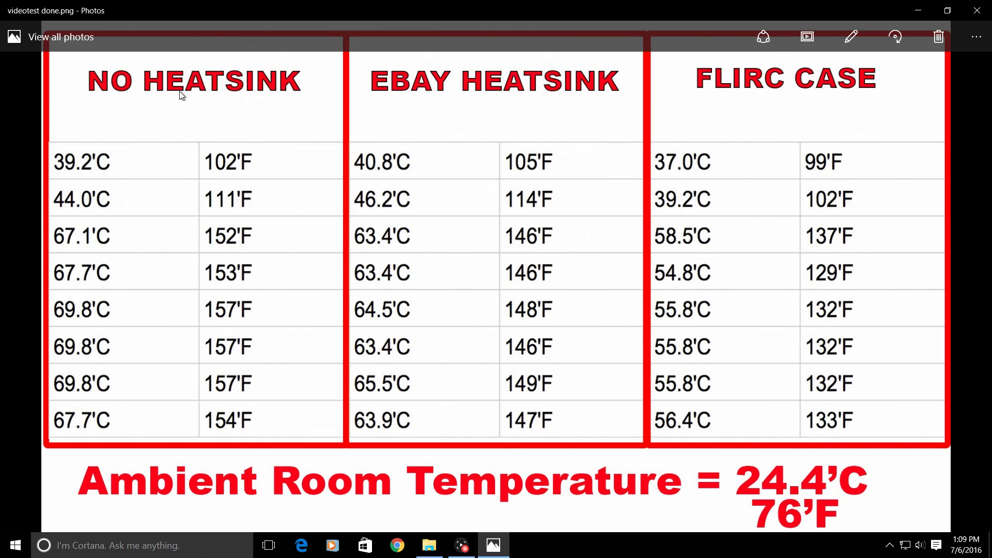
mouse_move(38, 486)
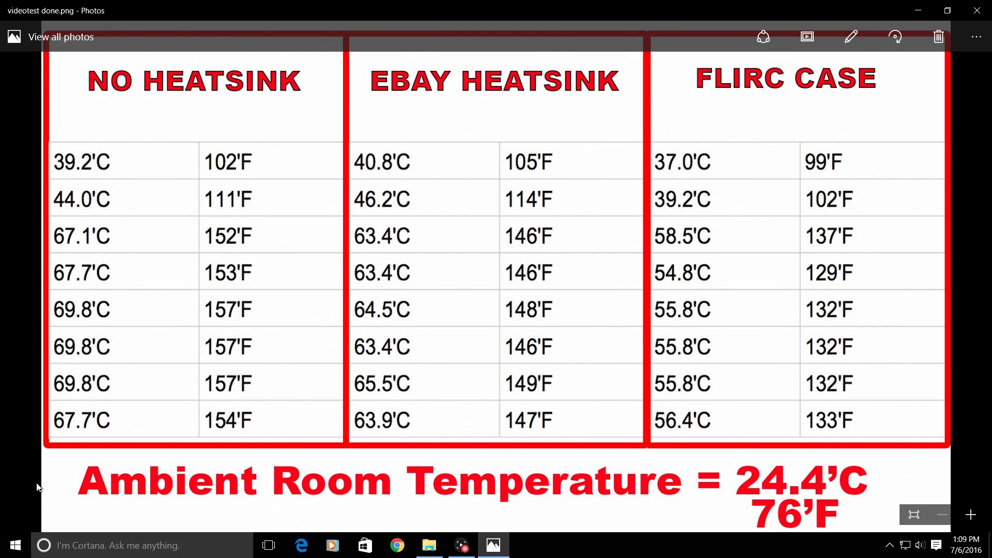